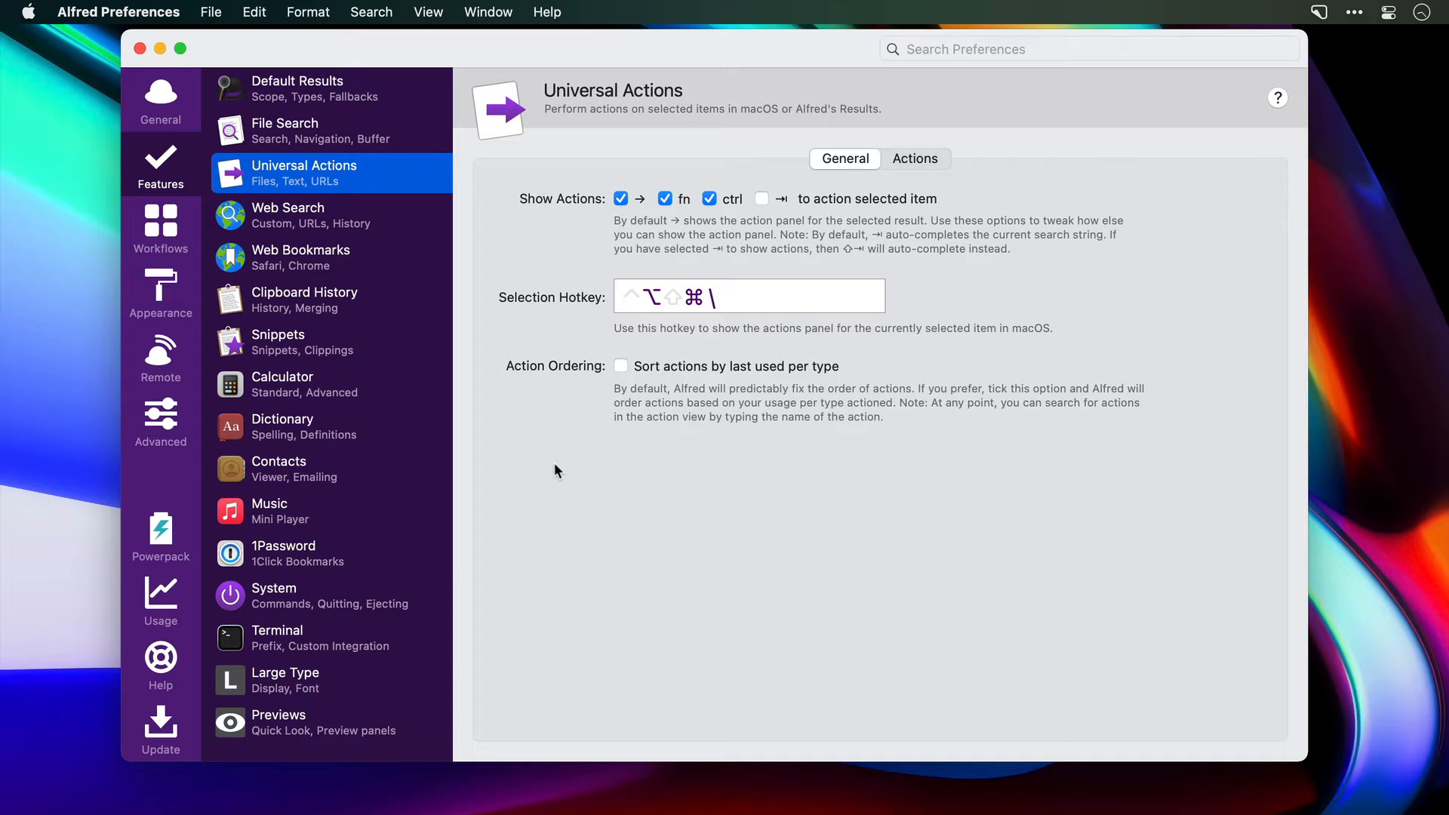
Step: Switch to the Universal Actions Actions tab listing default and other available actions
click(916, 158)
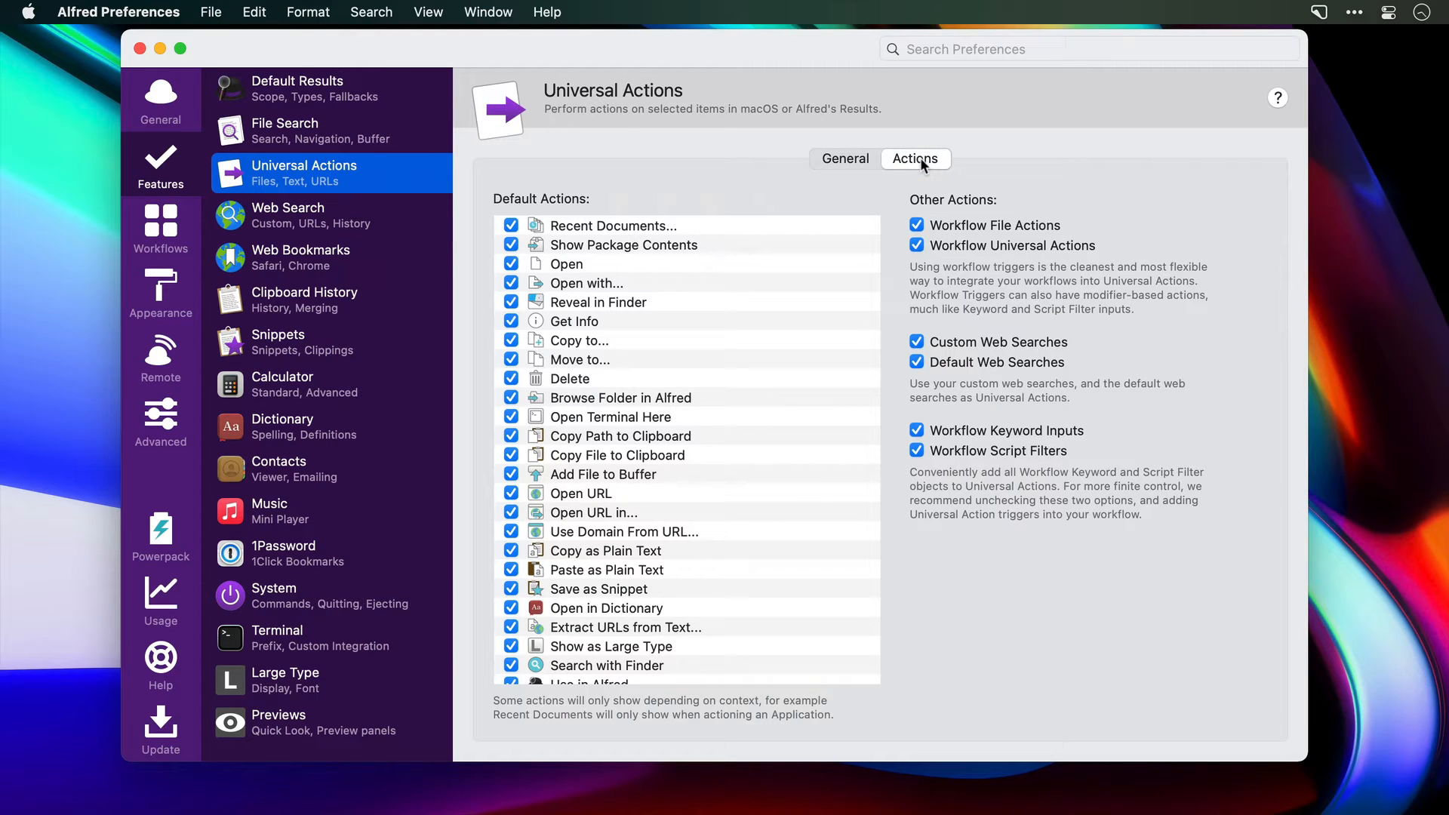
click(844, 159)
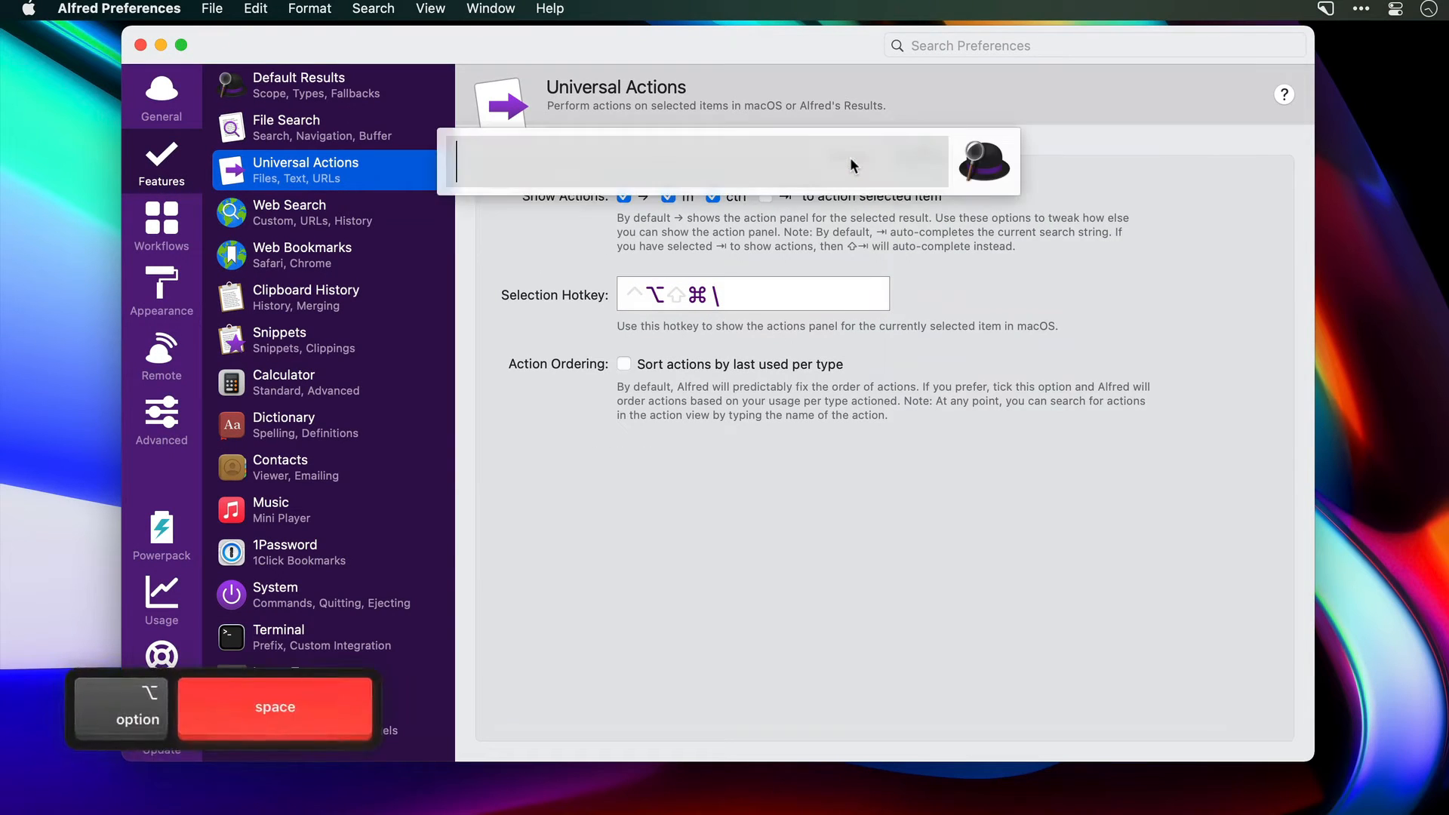
text(o)
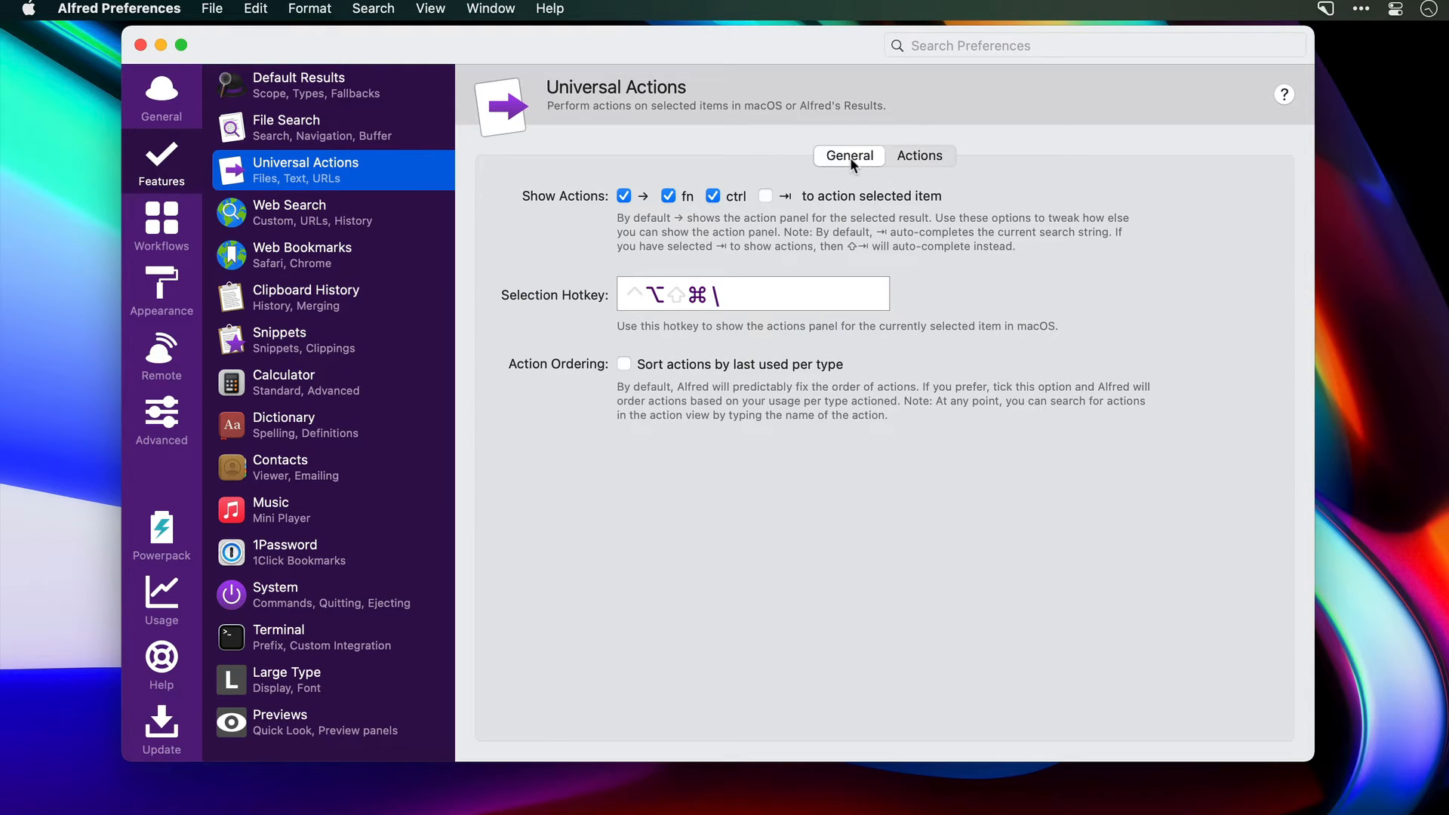
mouse_move(798, 295)
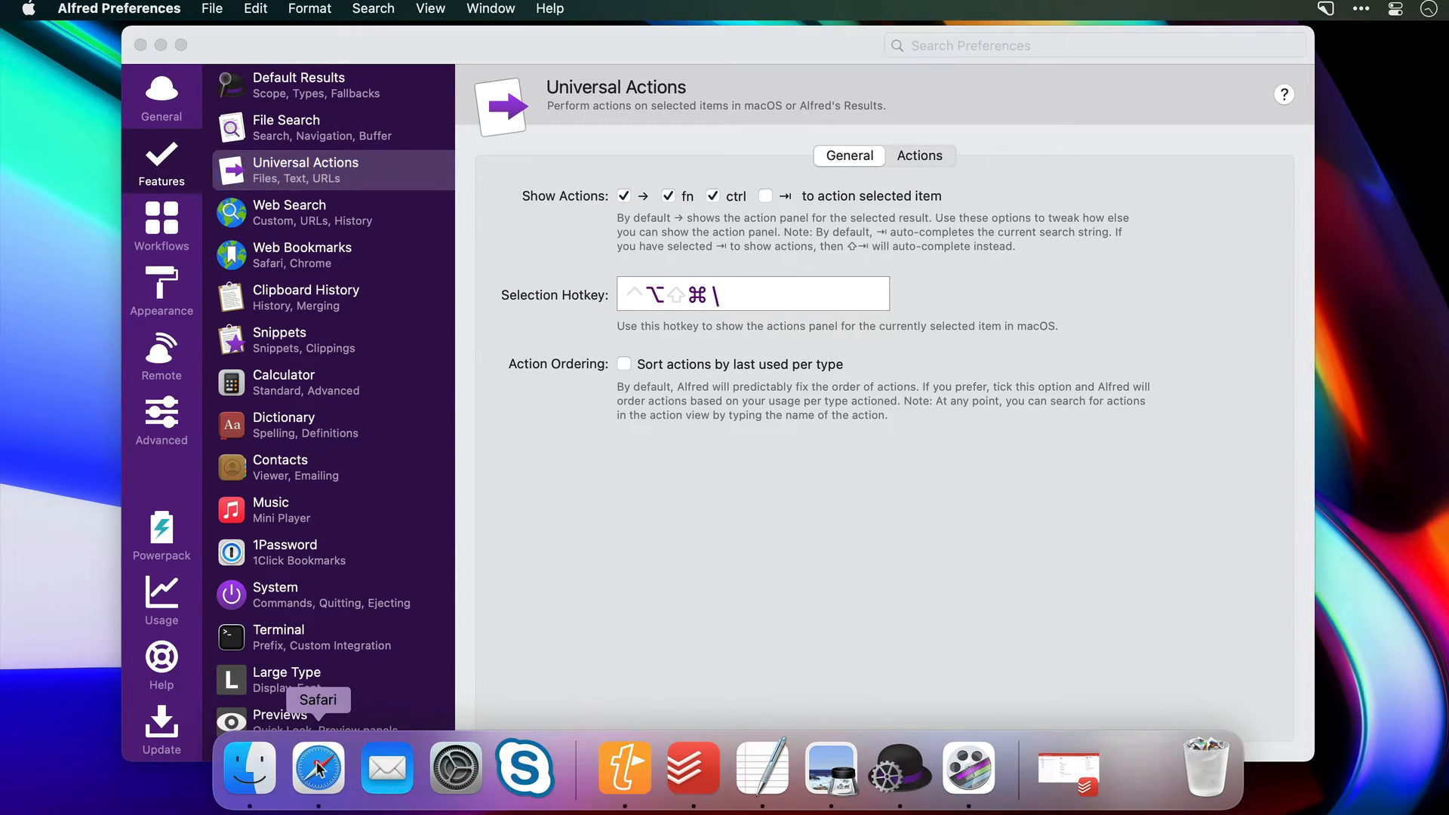
Step: Select 'MindNode' in the Safari article and search ScreenCasts Online for it via Alfred
click(318, 768)
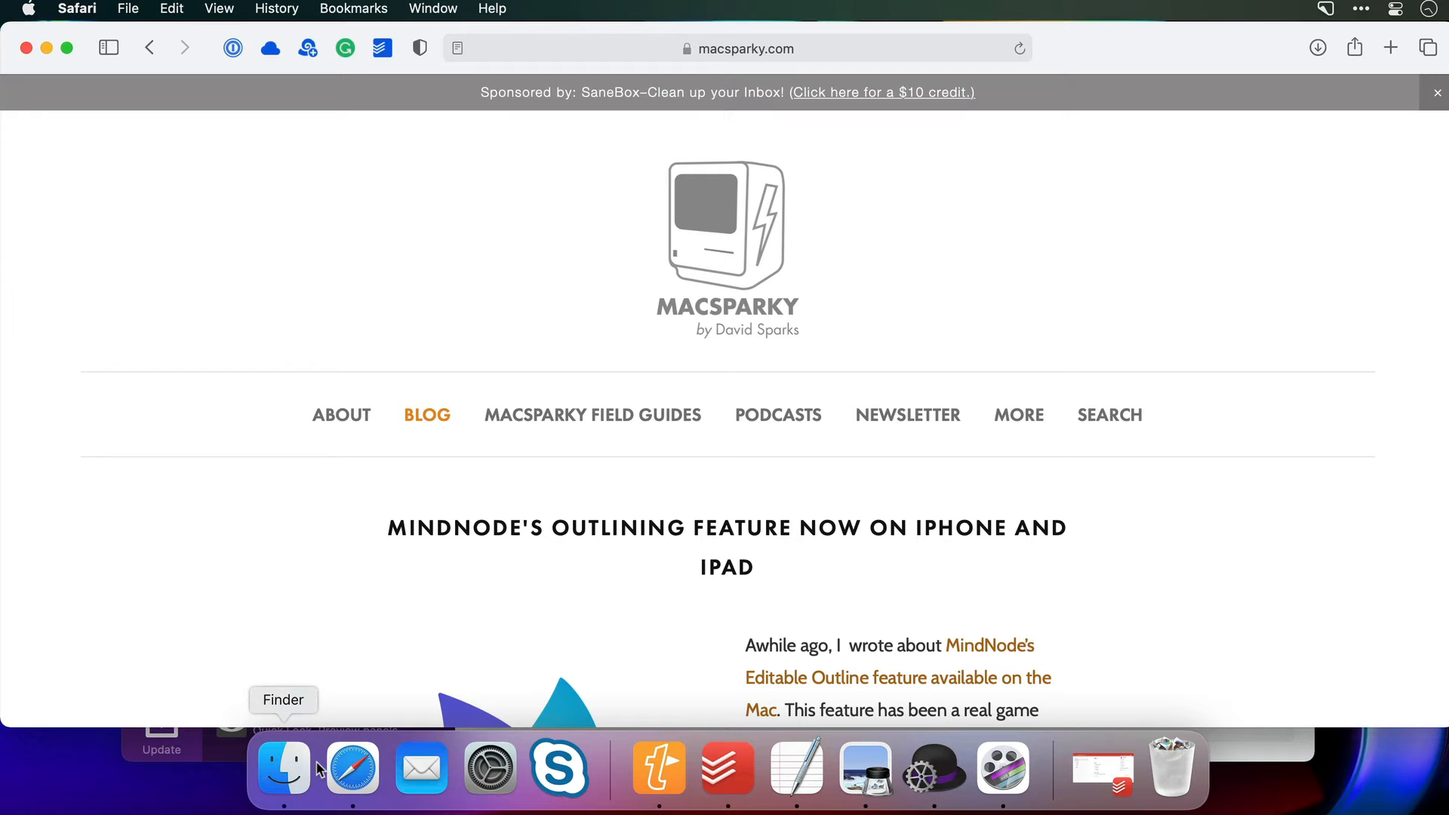
mouse_move(255, 587)
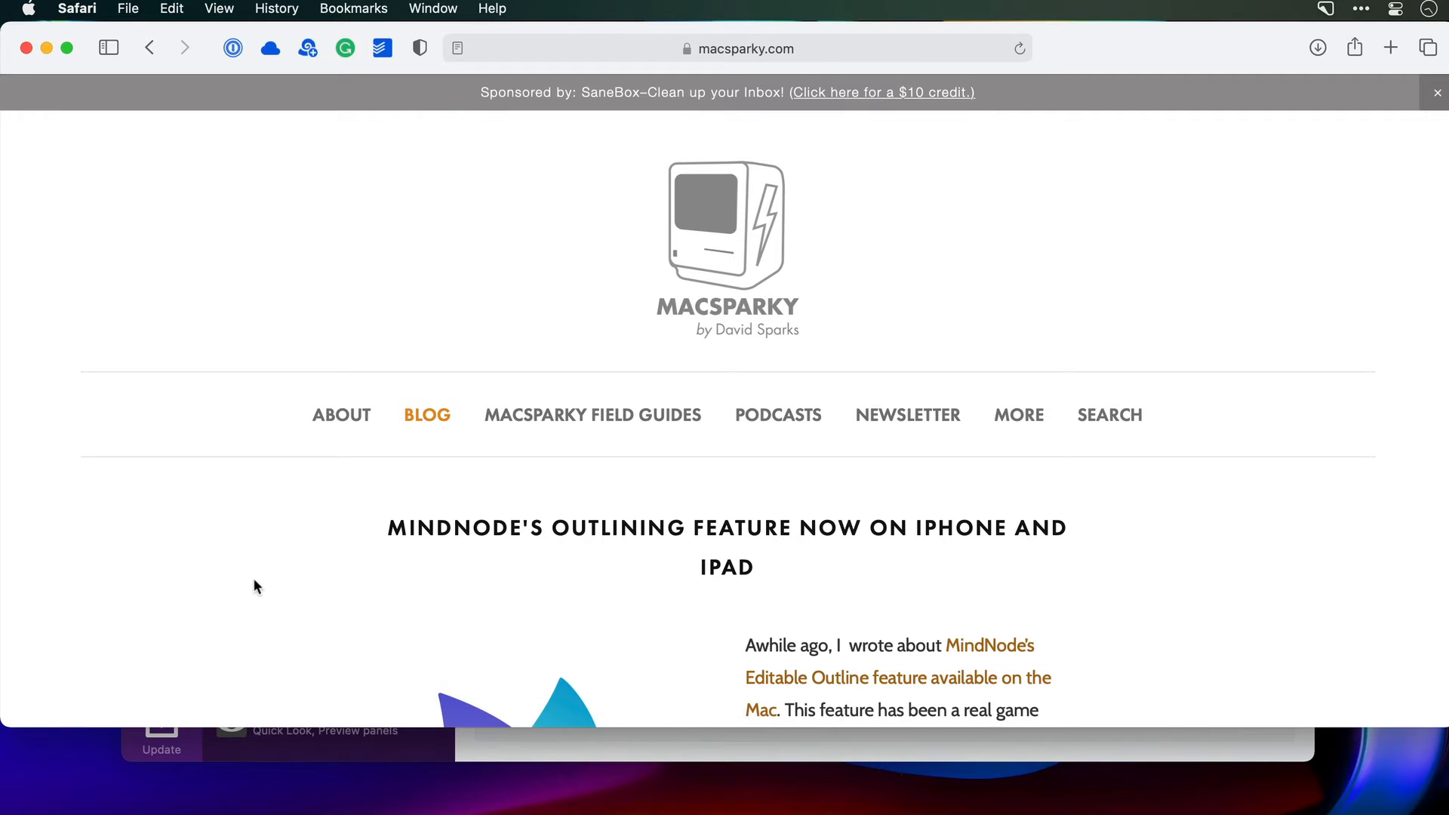
scroll(down, 3)
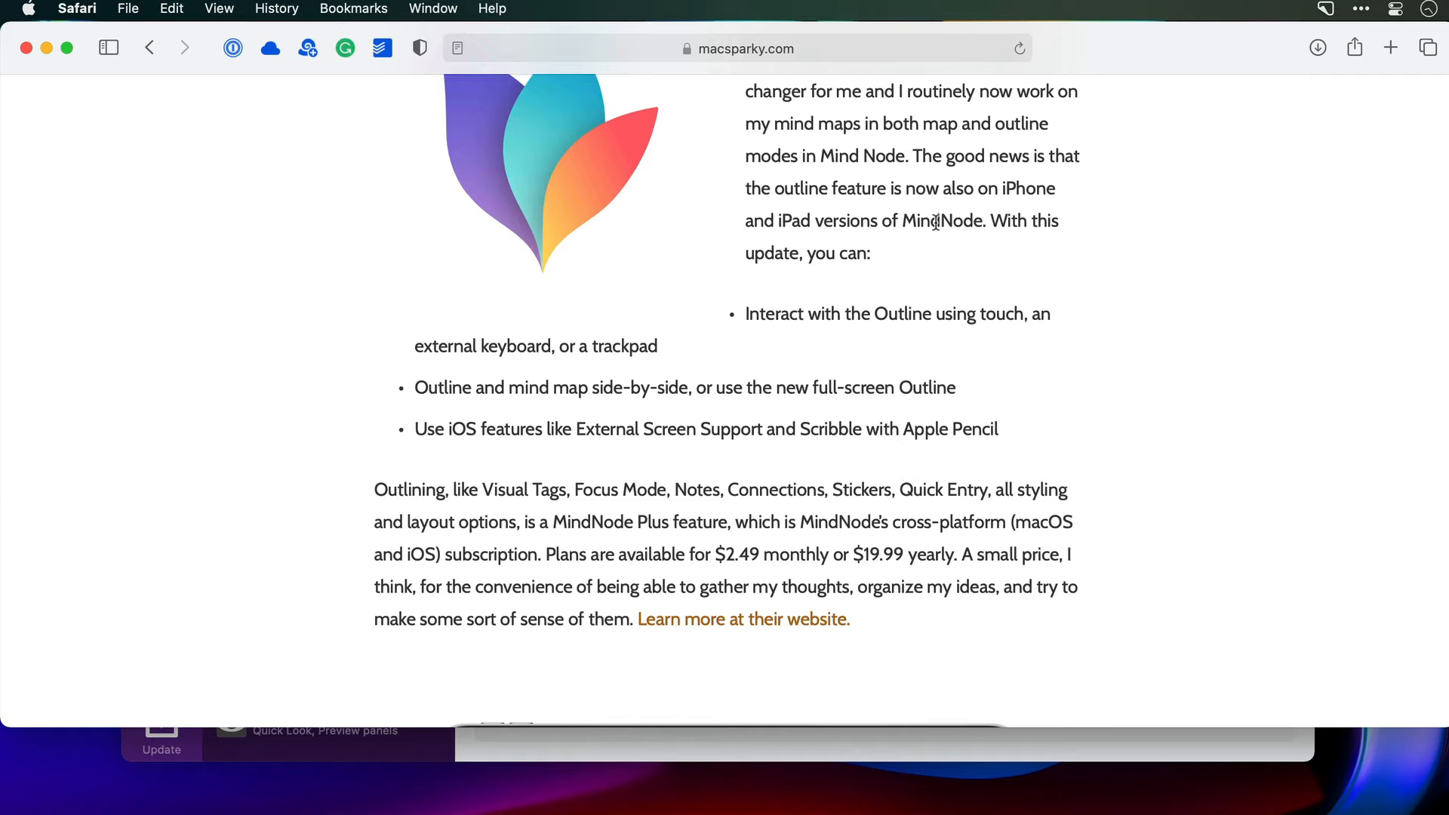
double_click(941, 221)
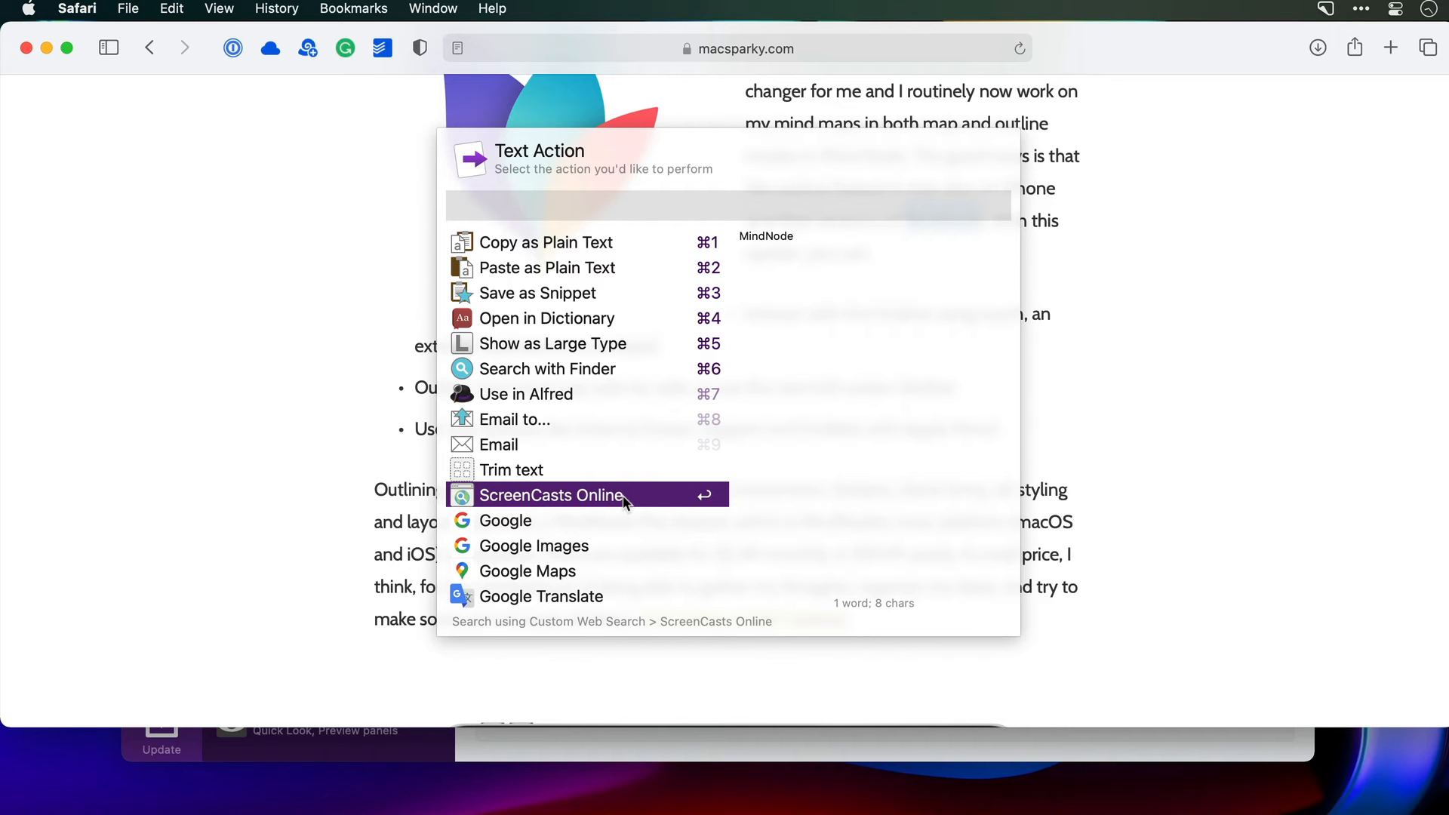
click(551, 495)
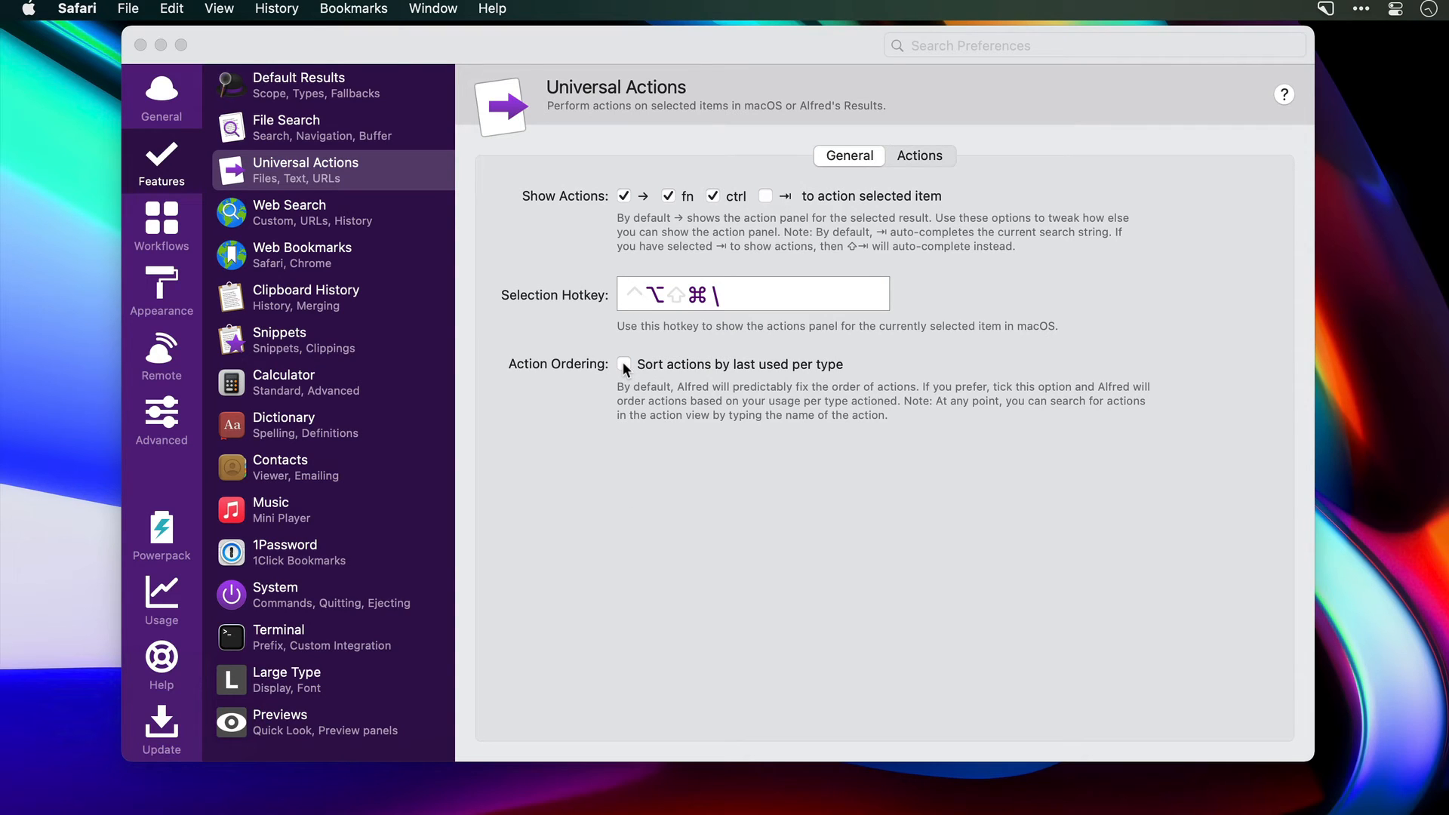
Step: Toggle 'Sort actions by last used per type' on then off, and show the Actions list
click(623, 364)
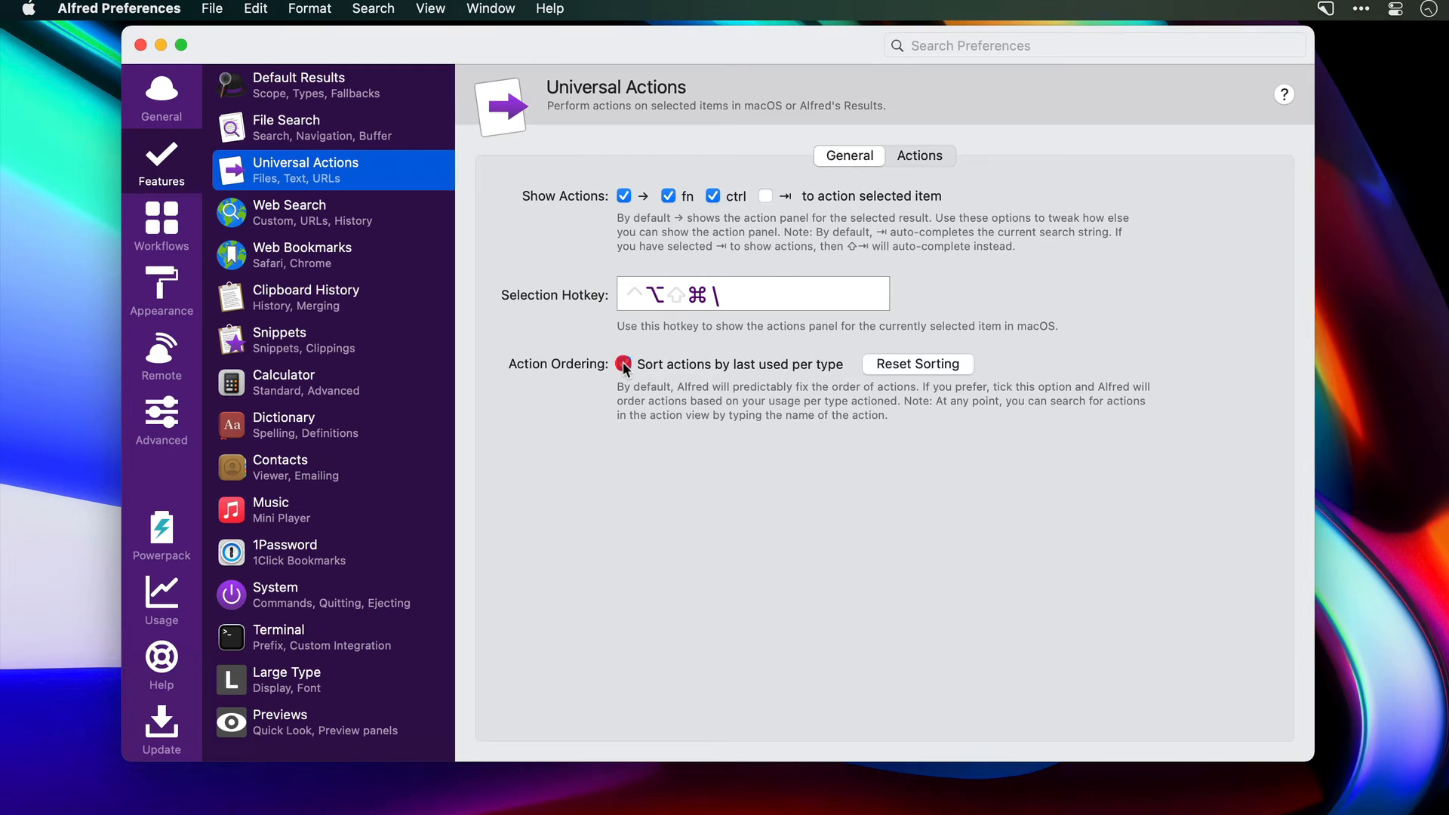
click(624, 364)
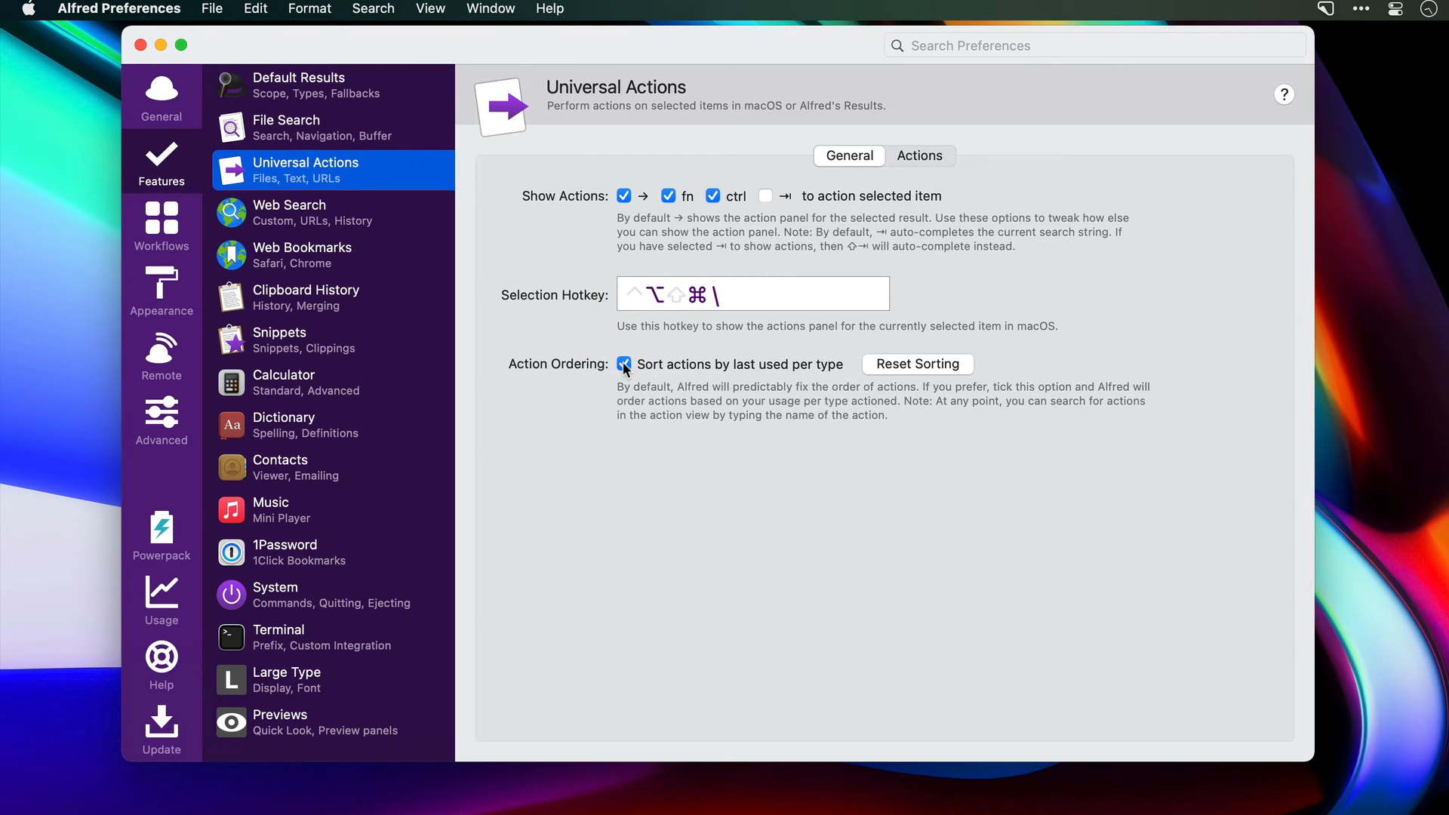
click(623, 365)
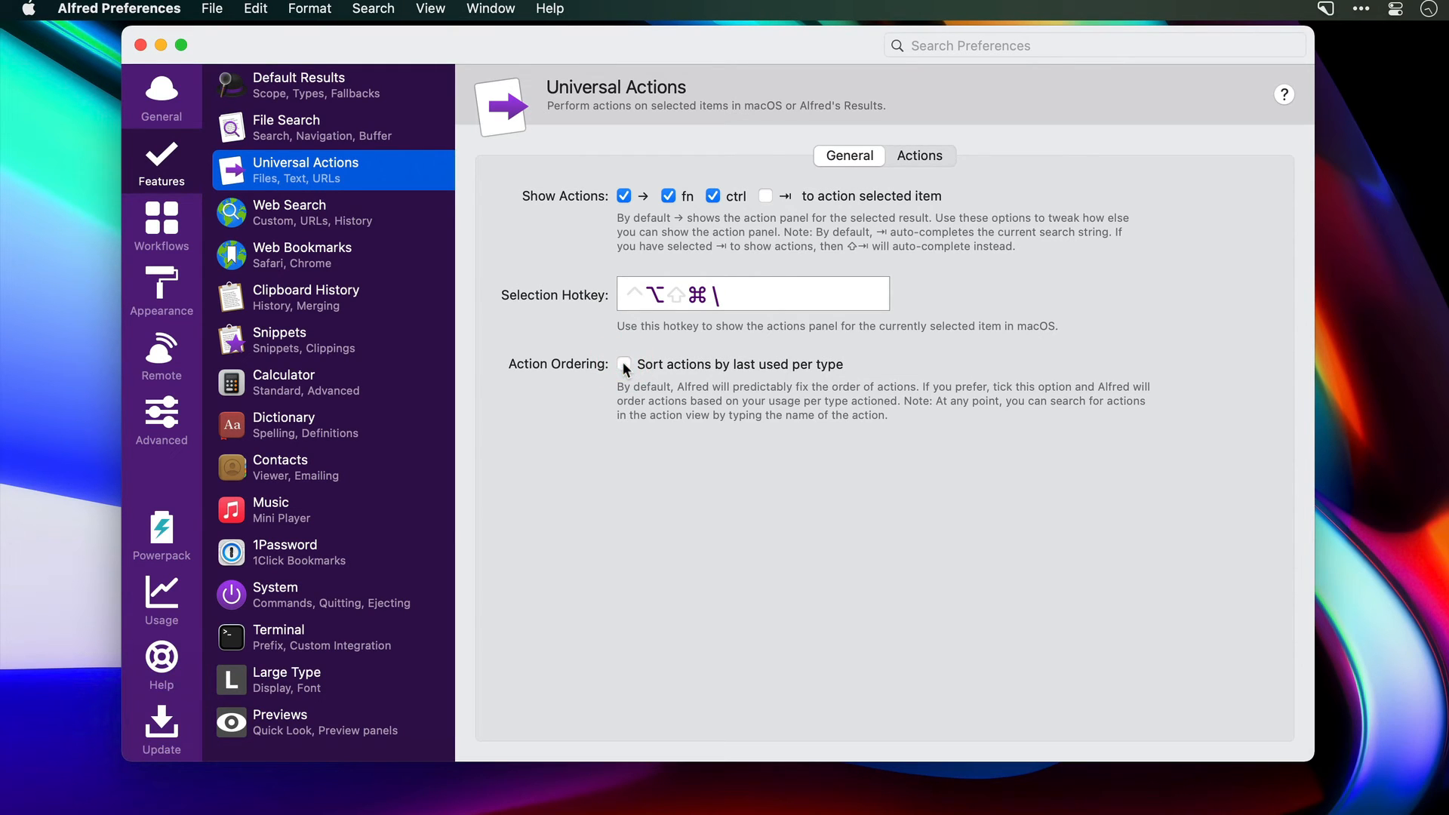
click(929, 156)
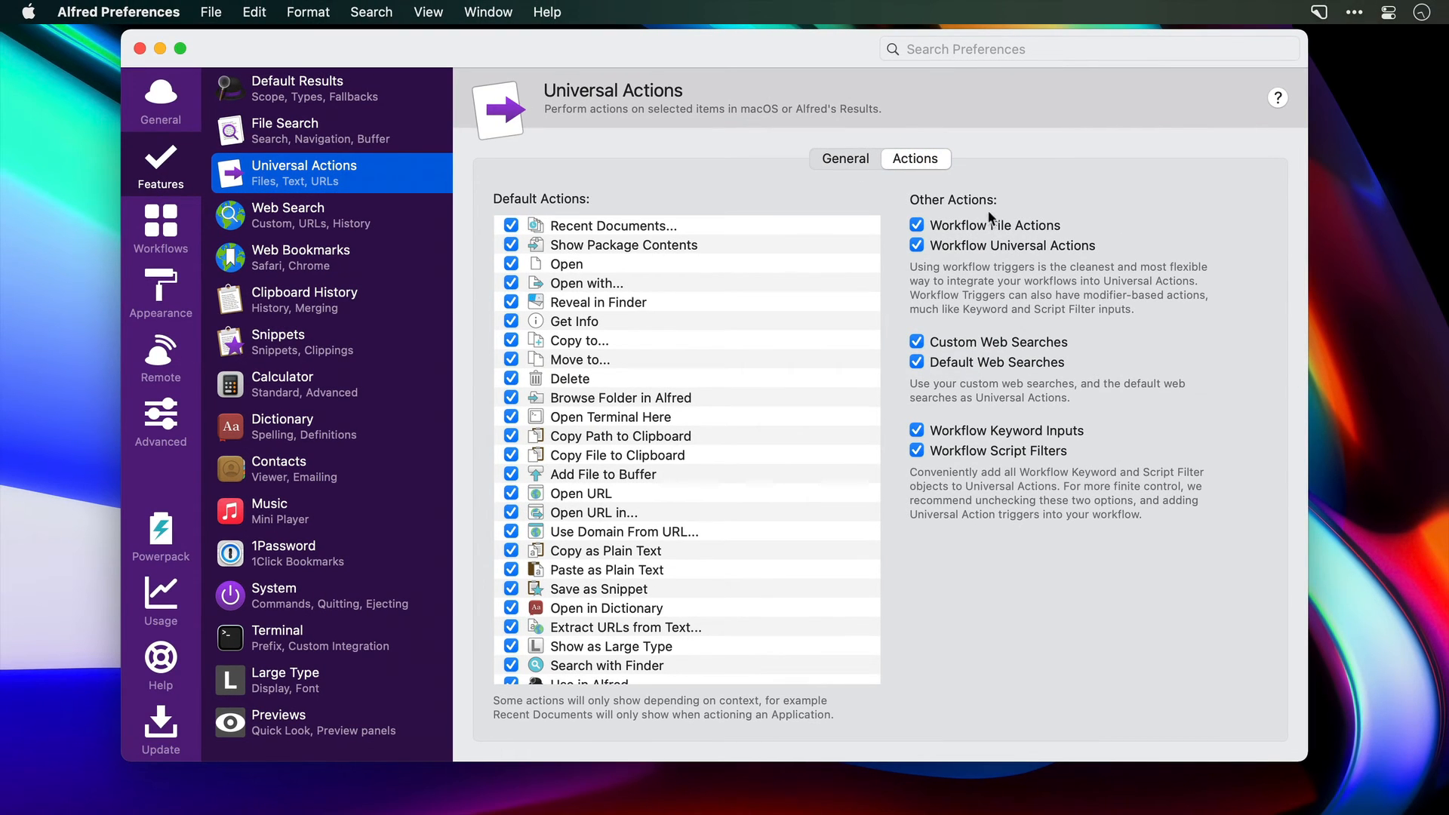
mouse_move(1024, 255)
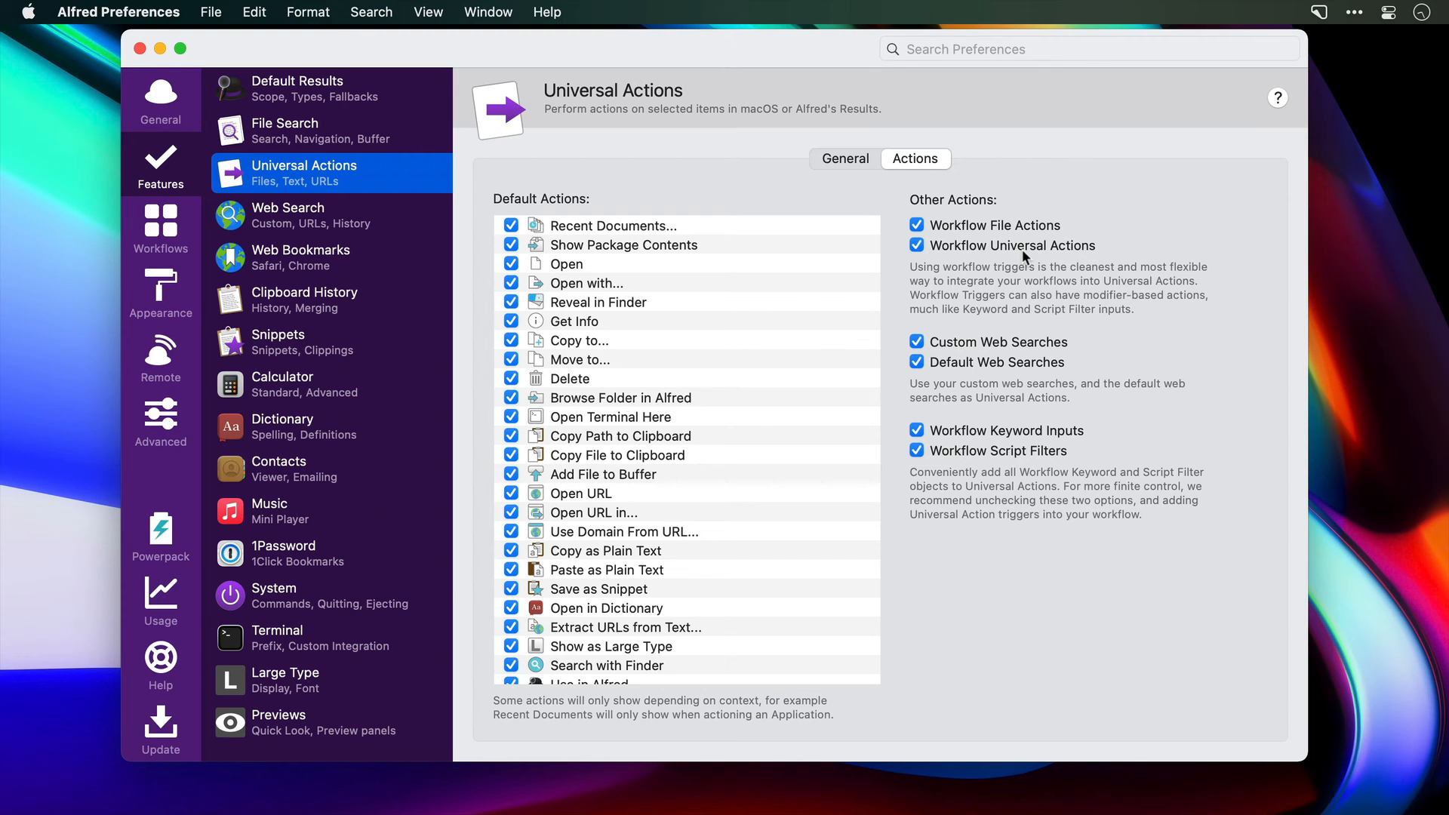
mouse_move(1005, 351)
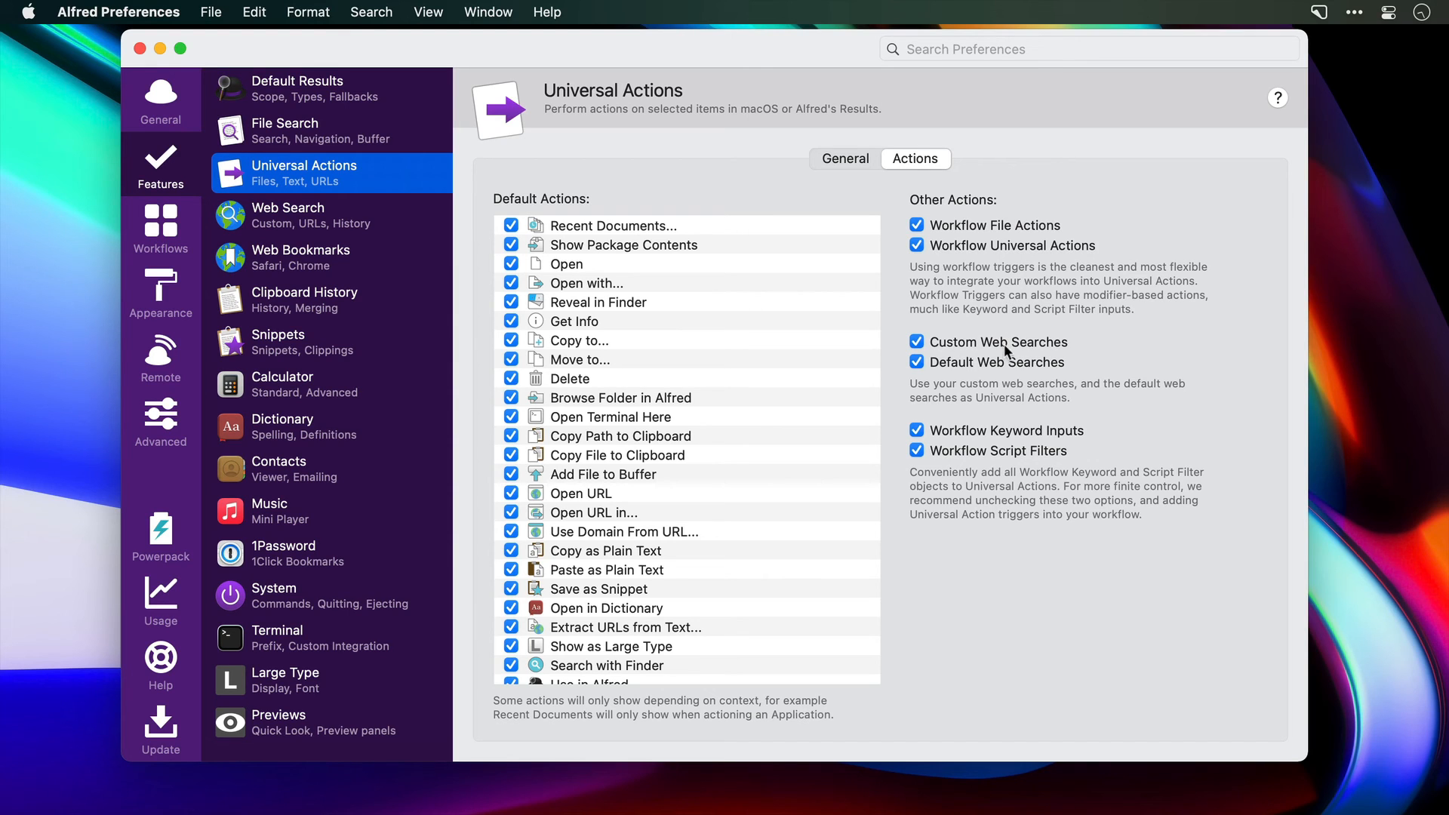
Step: Uncheck Custom Web Searches and Default Web Searches in the Actions list
click(916, 342)
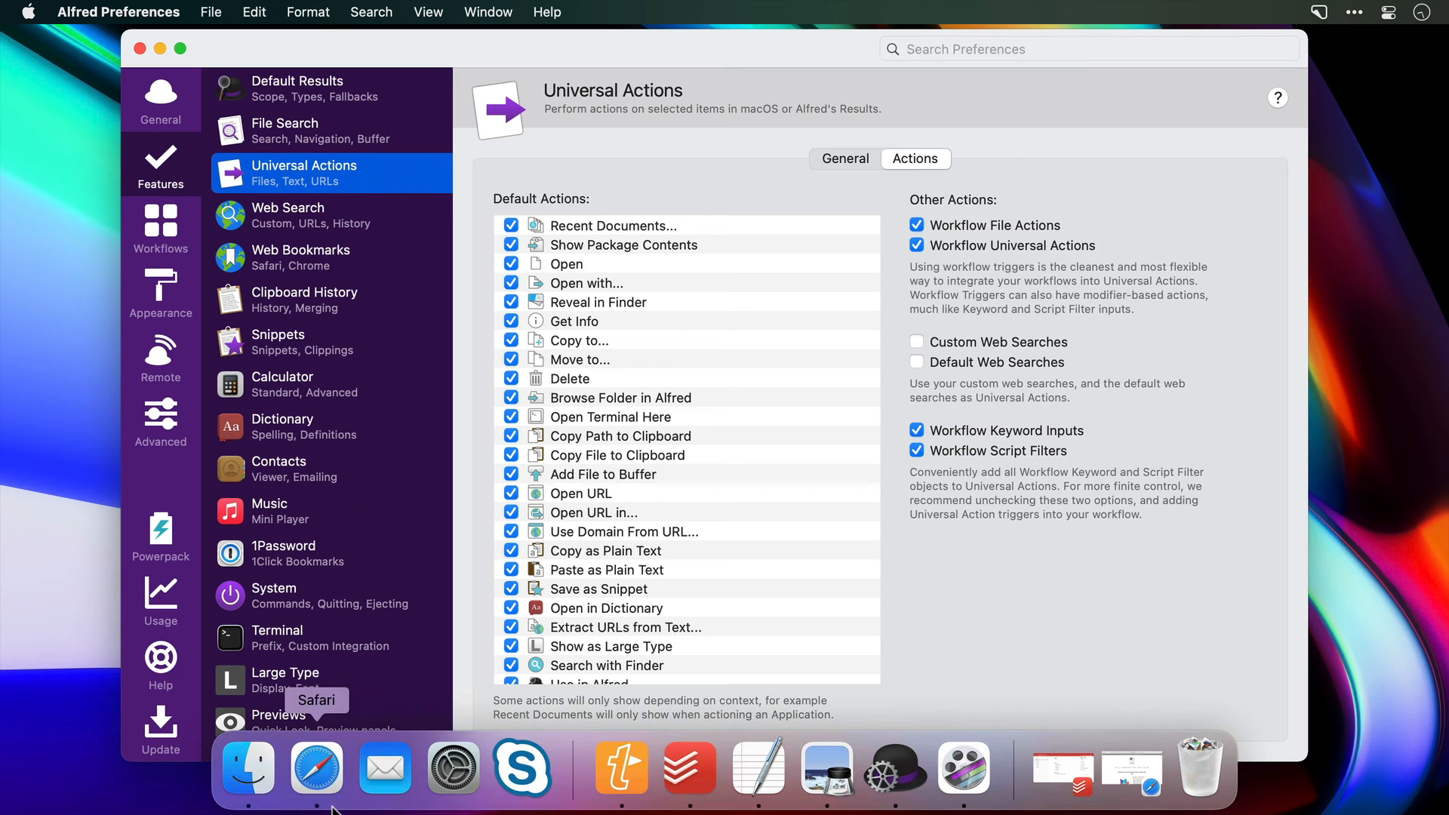
Step: Reselect 'MindNode' in Safari to confirm no web searches, then re-enable both web search actions
click(316, 768)
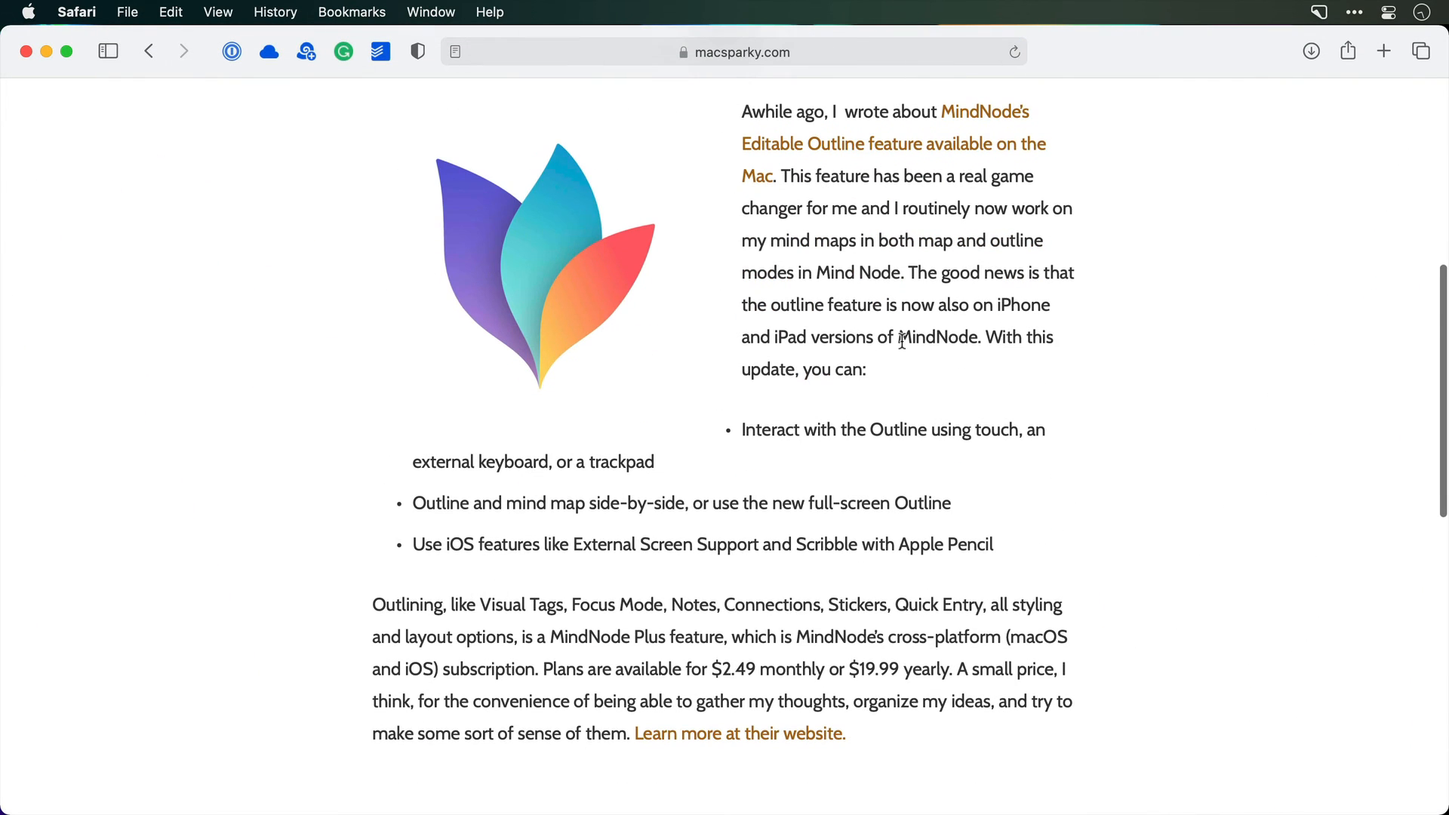
double_click(938, 336)
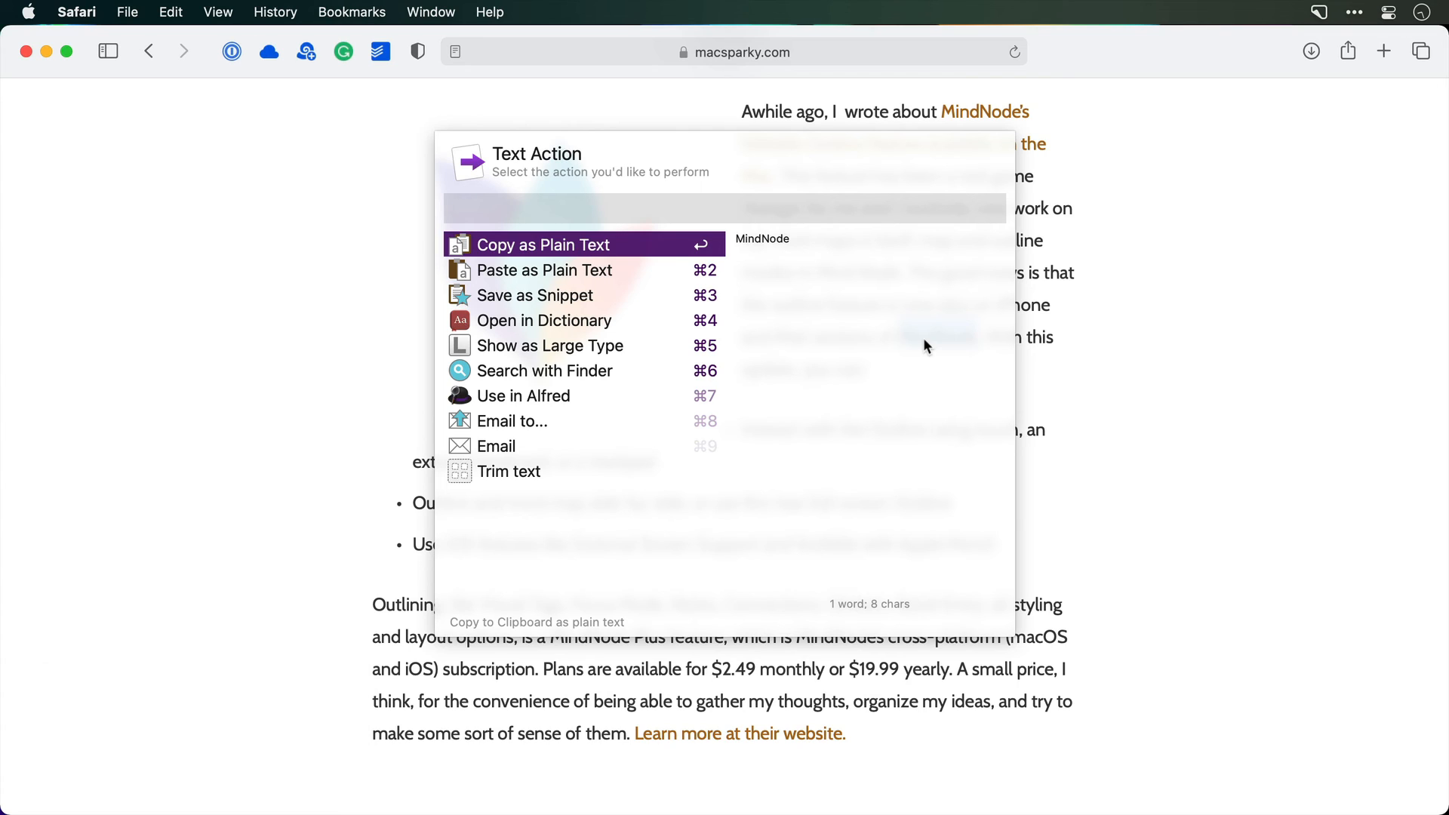
mouse_move(547, 421)
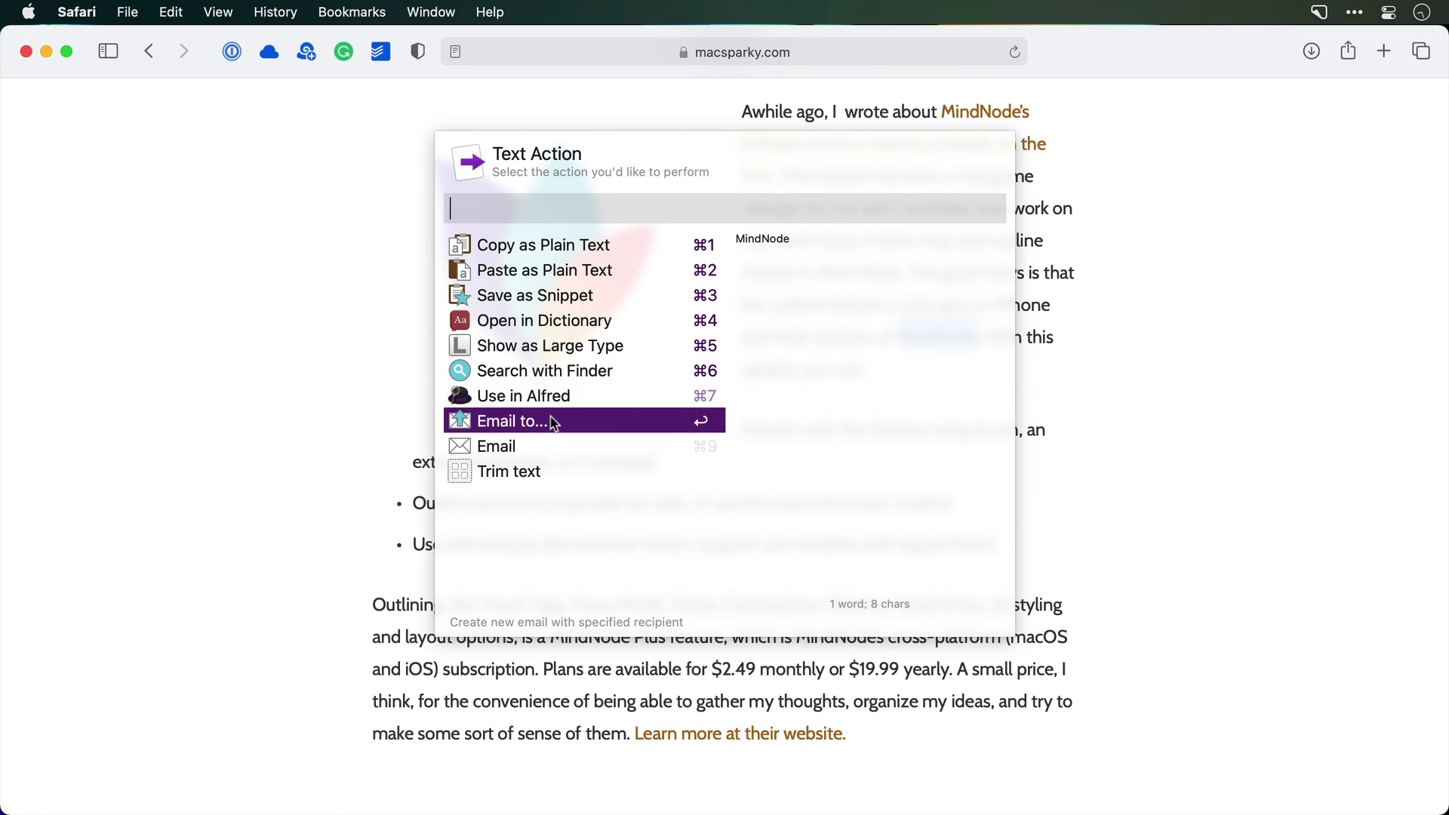
key(cmd+tab)
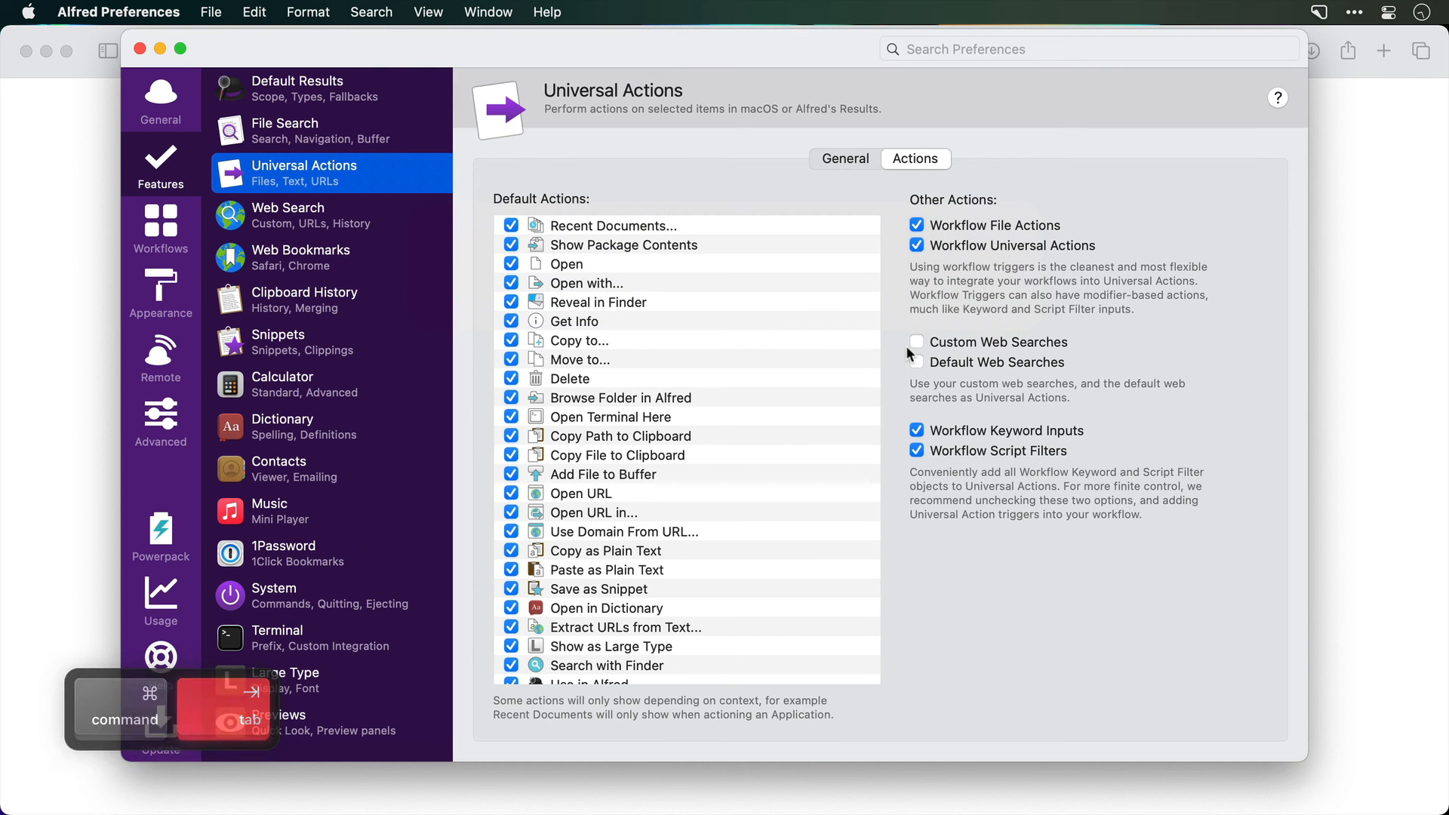
click(916, 342)
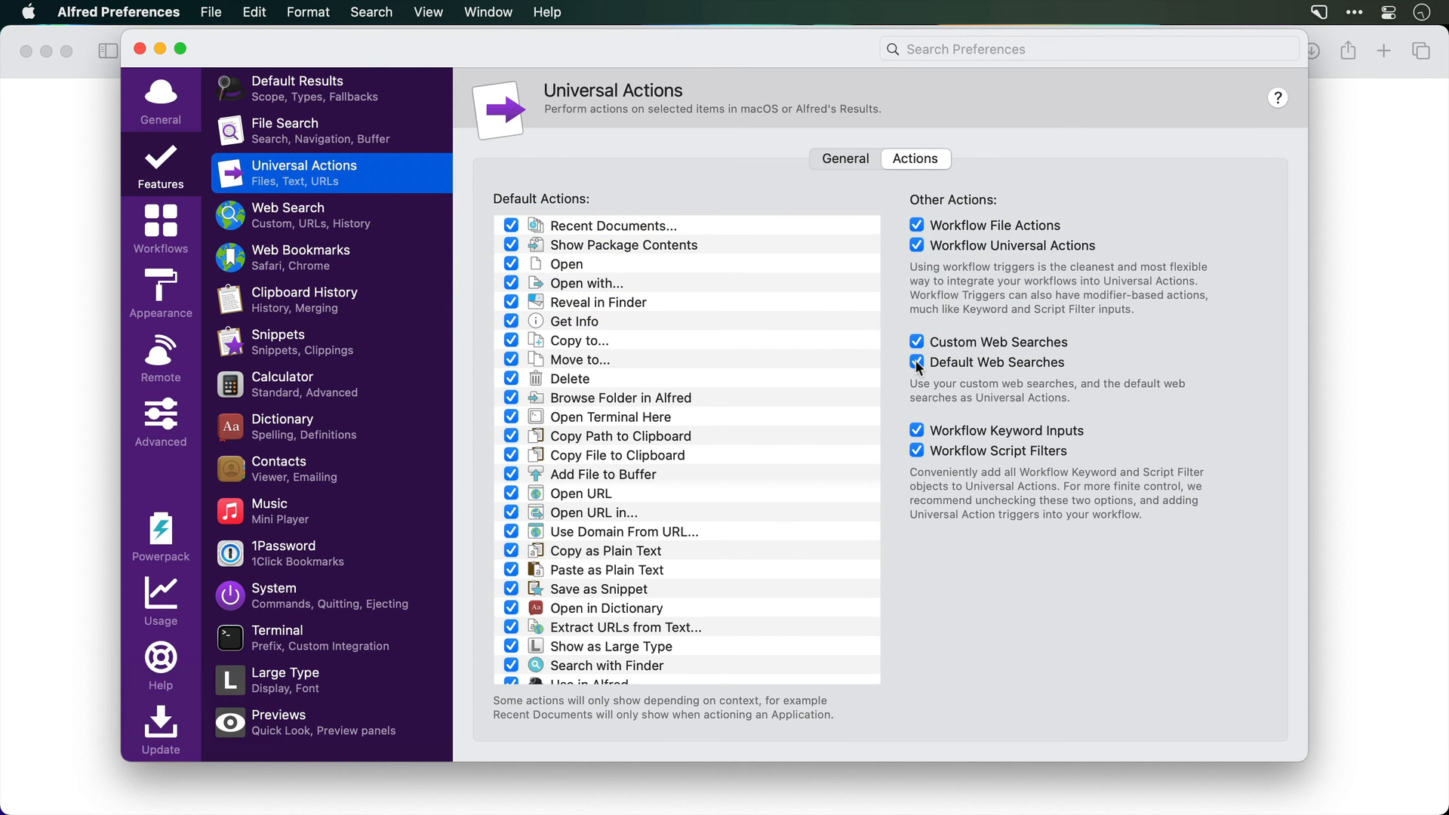